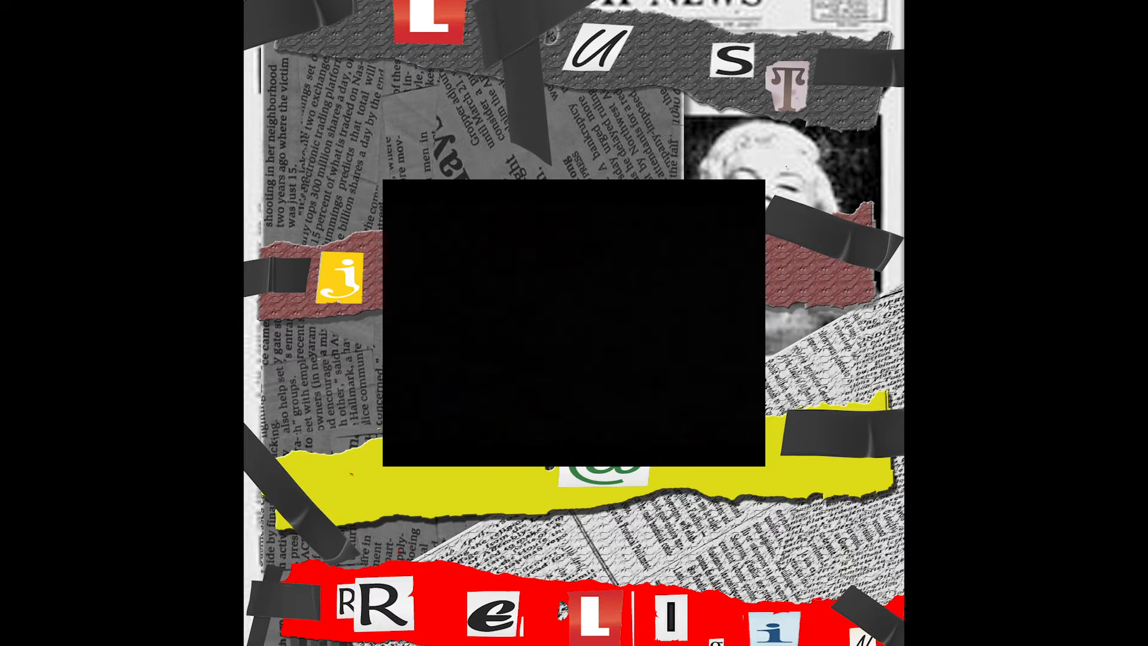
Play the title card preview so the blurred clip fills the centered black frame.
click(574, 326)
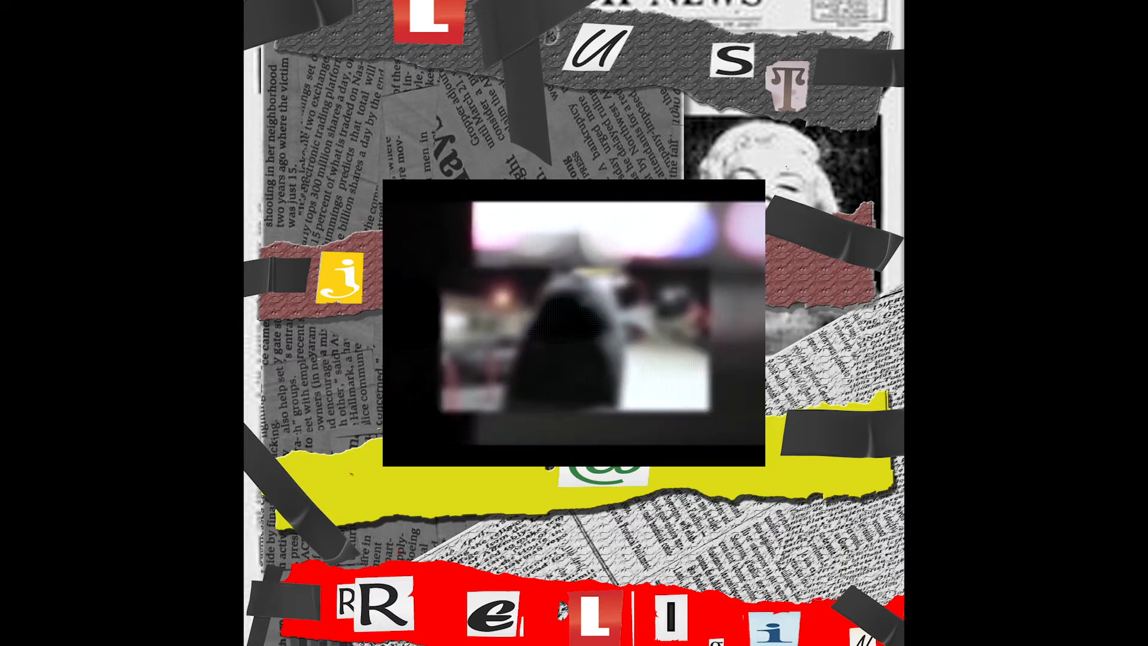